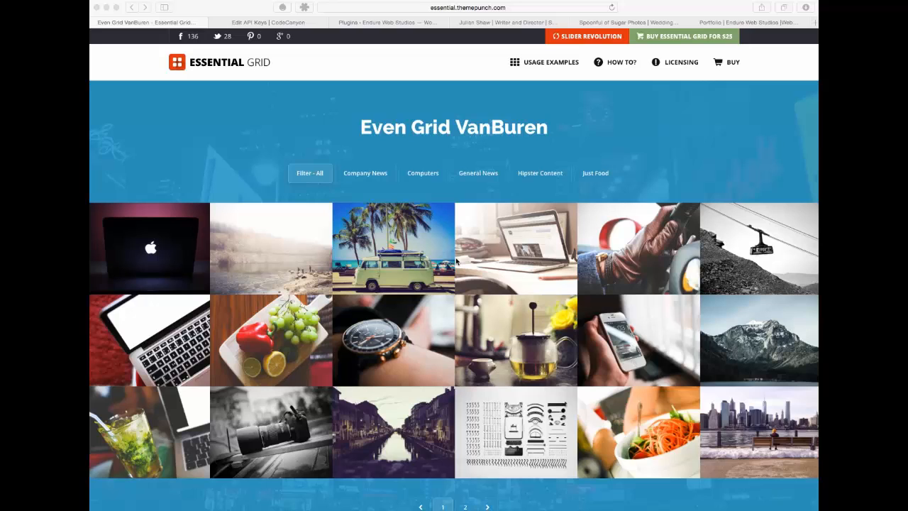
pyautogui.moveTo(393, 58)
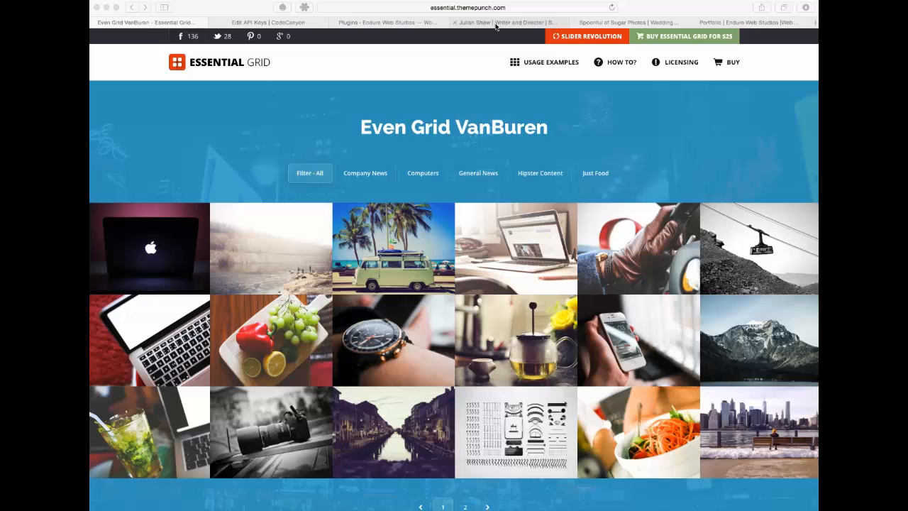
# Switch from the Even Grid VanBuren demo to the Julian Shaw website tab.
pyautogui.click(510, 22)
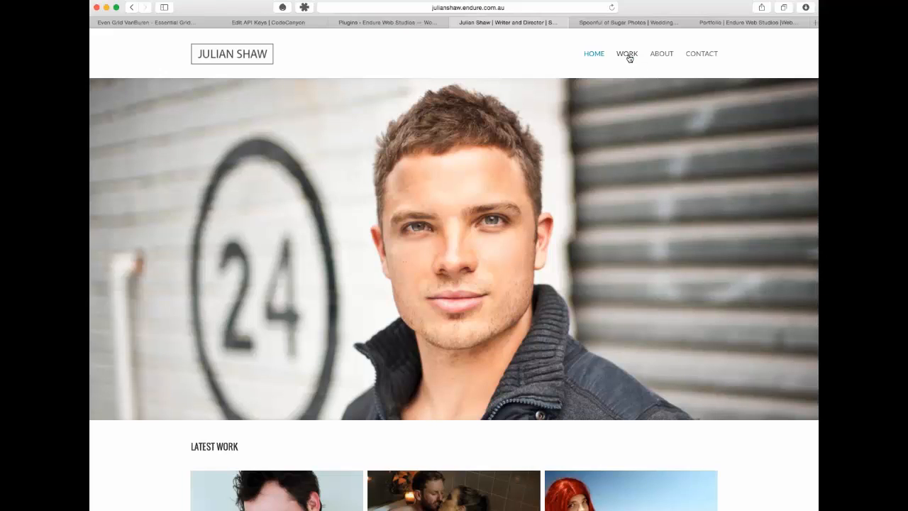
# Filter Julian Shaw's Work page to Directing and Advertising, then open Spoonful of Sugar Photos.
pyautogui.click(626, 53)
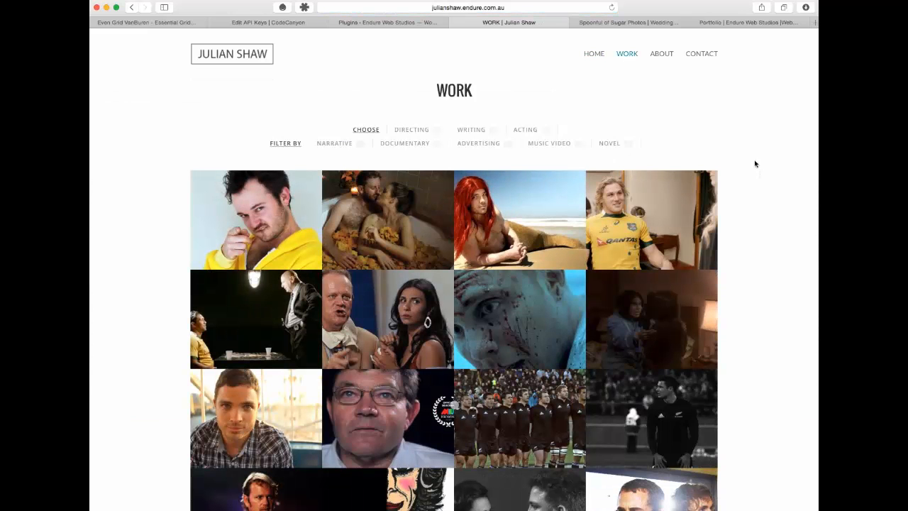
pyautogui.click(411, 130)
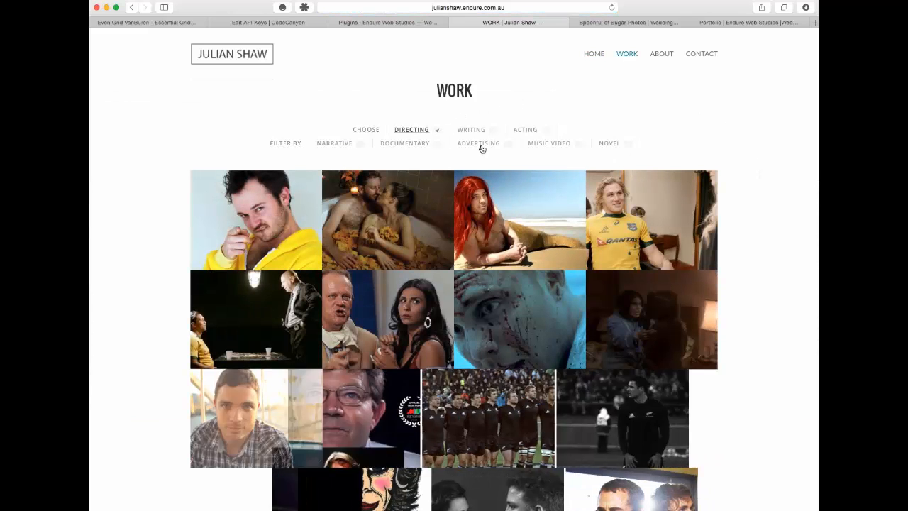
pyautogui.click(478, 143)
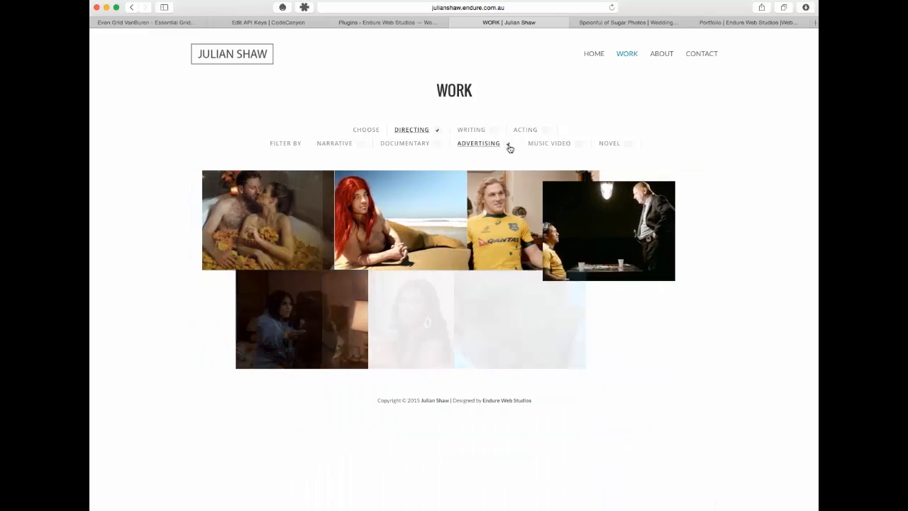
pyautogui.click(478, 142)
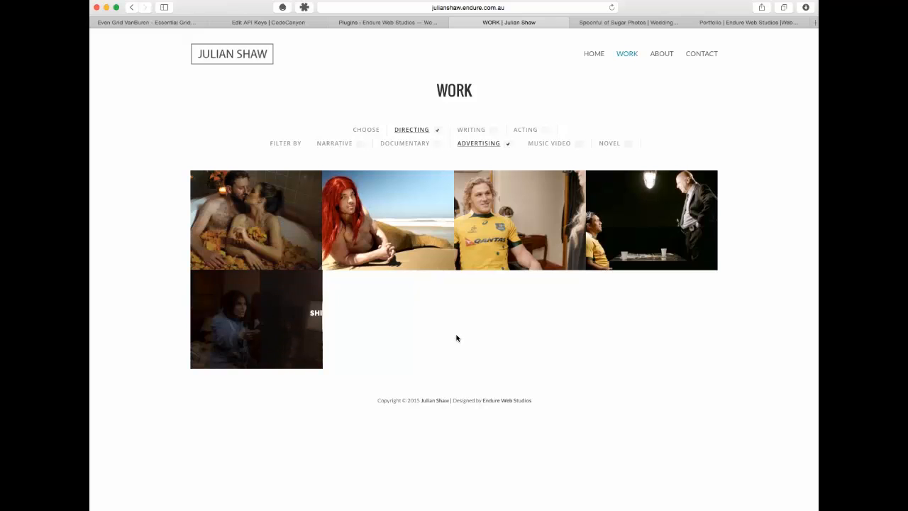
pyautogui.click(634, 22)
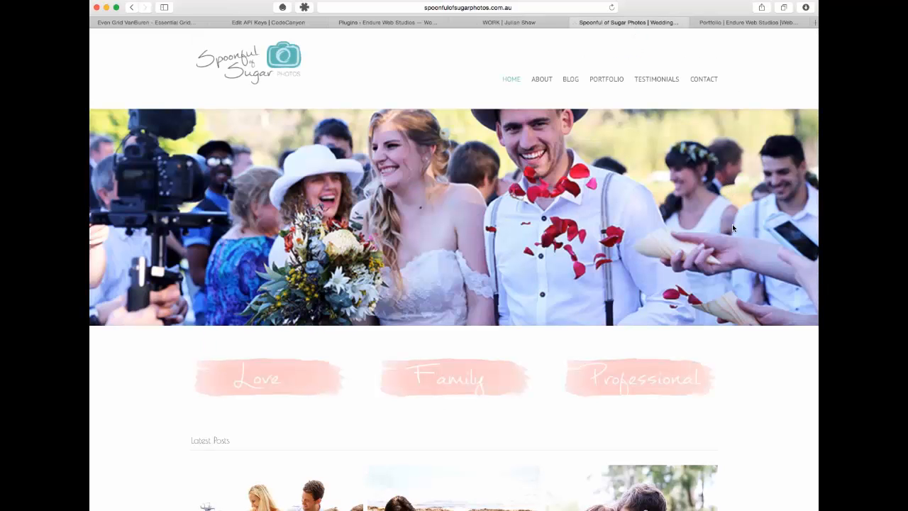
# Filter the photography portfolio by Children, Couples and Families, then open CodeCanyon API keys.
pyautogui.scroll(-3)
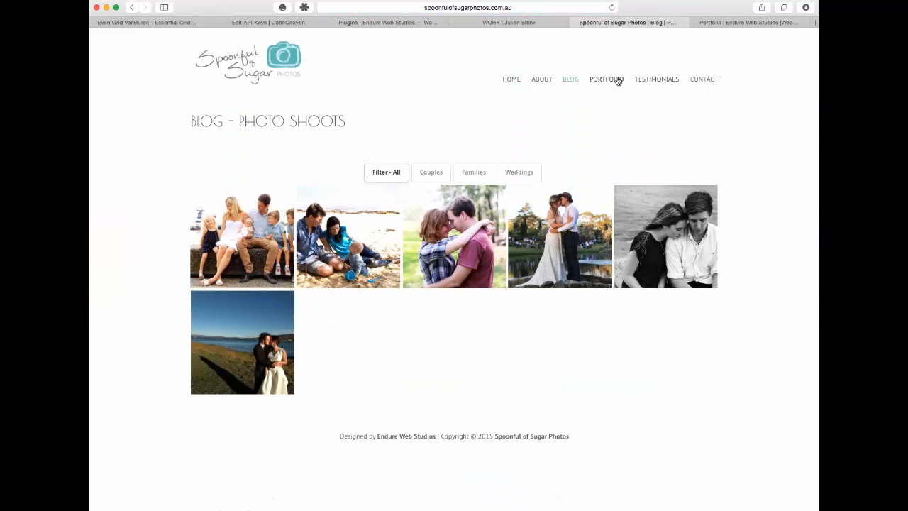
pyautogui.click(606, 79)
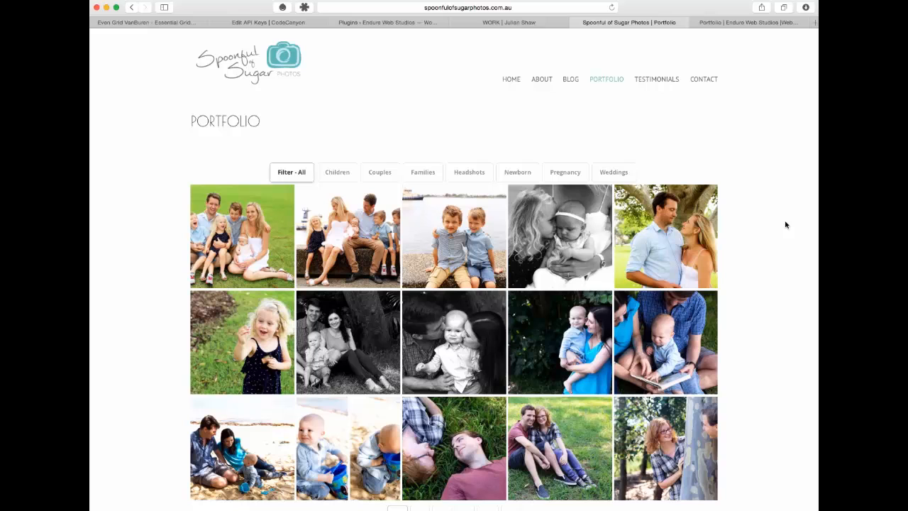
pyautogui.moveTo(695, 256)
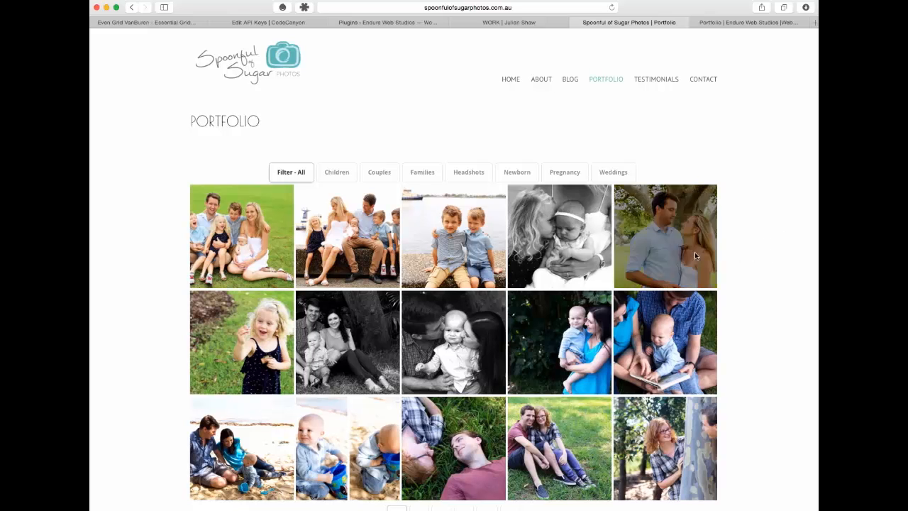
pyautogui.click(336, 172)
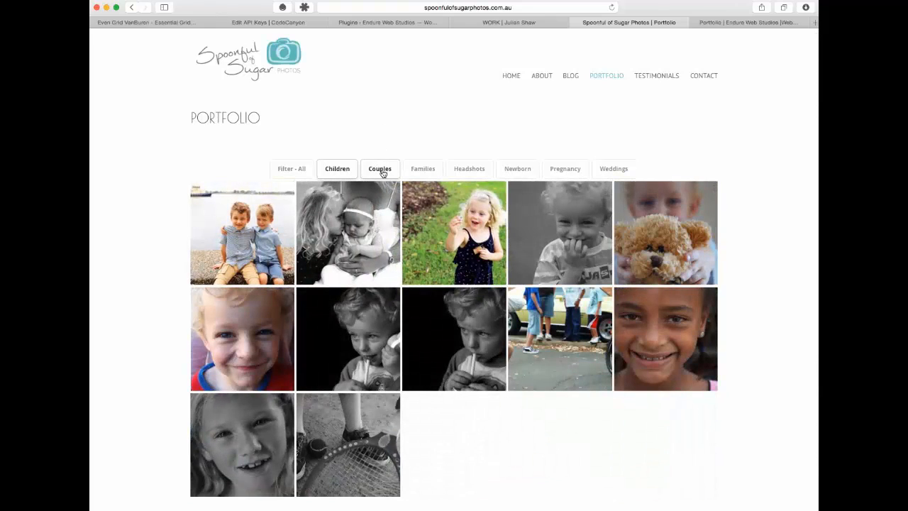
pyautogui.click(379, 168)
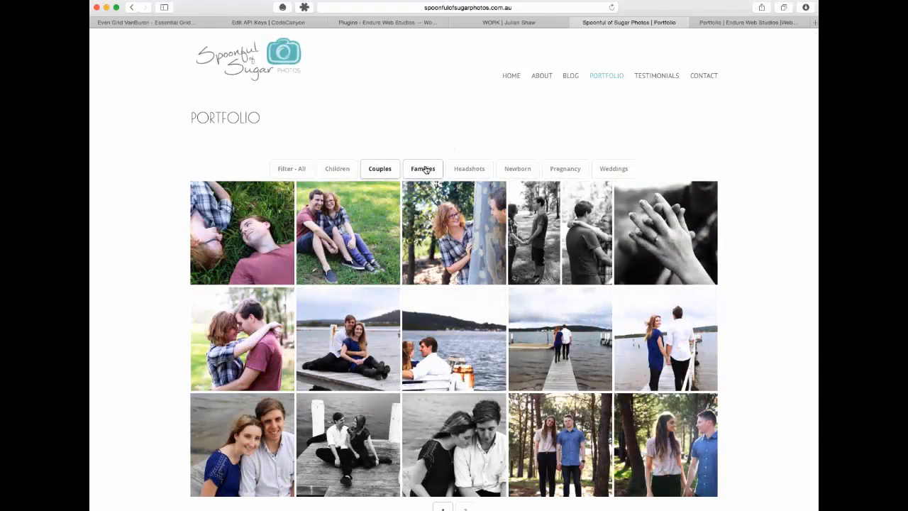
pyautogui.click(423, 169)
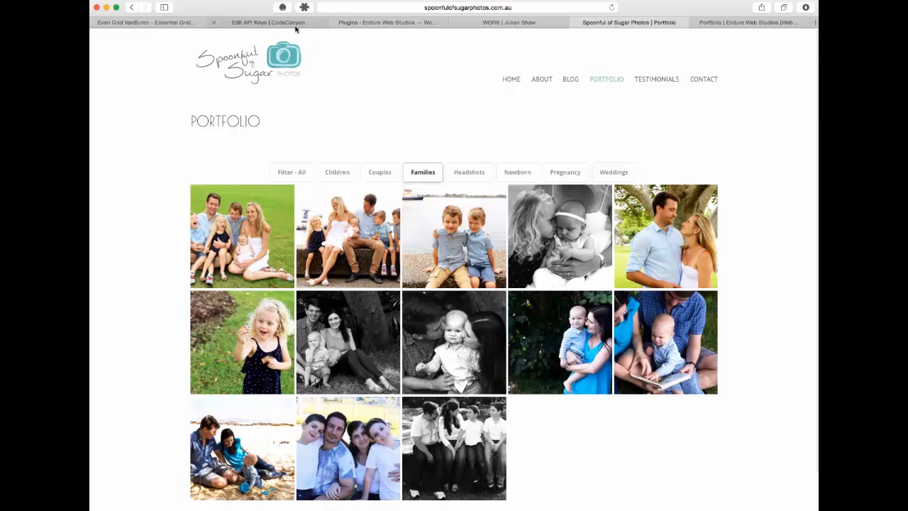
pyautogui.moveTo(294, 24)
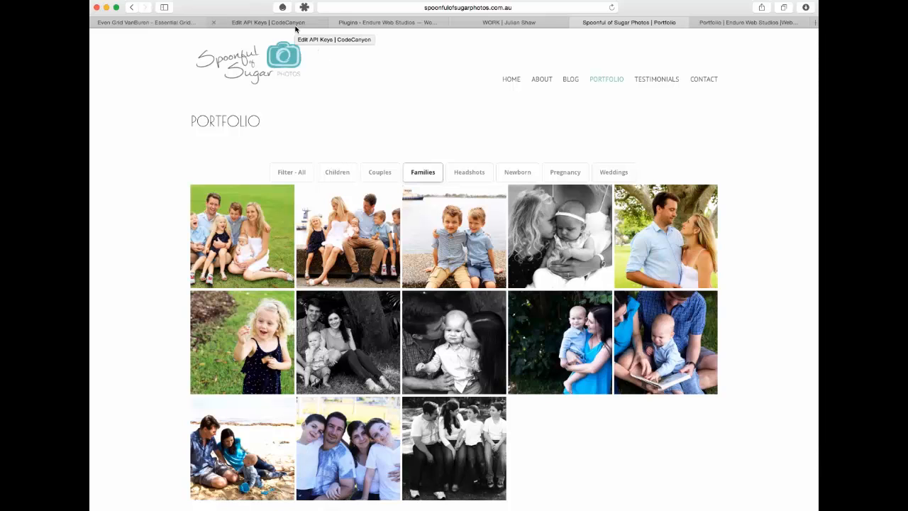
pyautogui.click(262, 22)
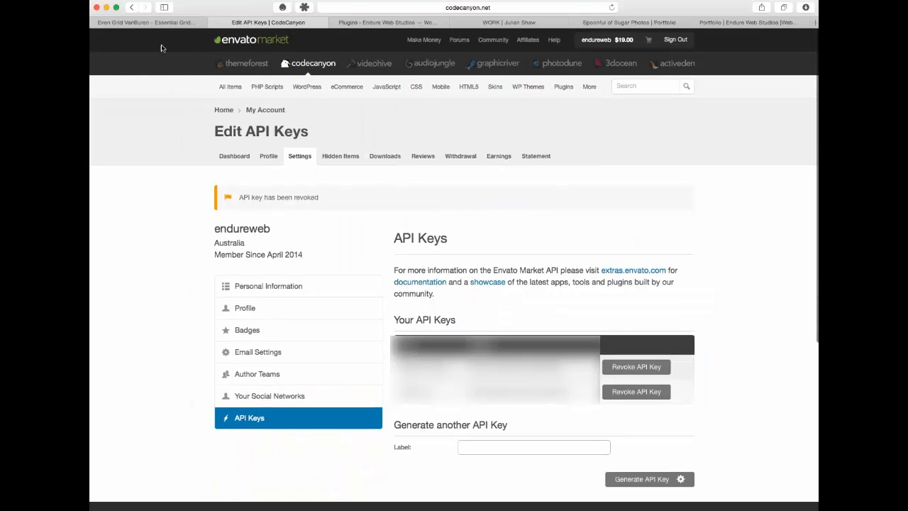
pyautogui.moveTo(187, 88)
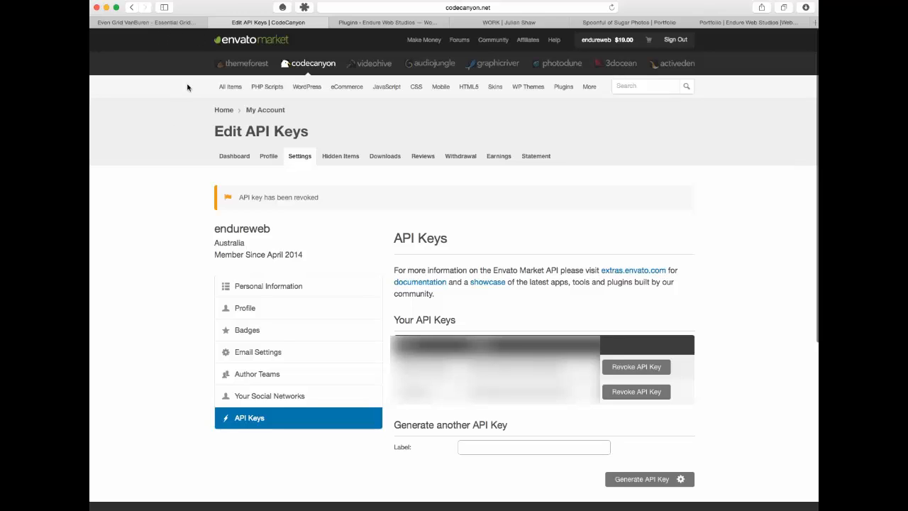
pyautogui.moveTo(184, 109)
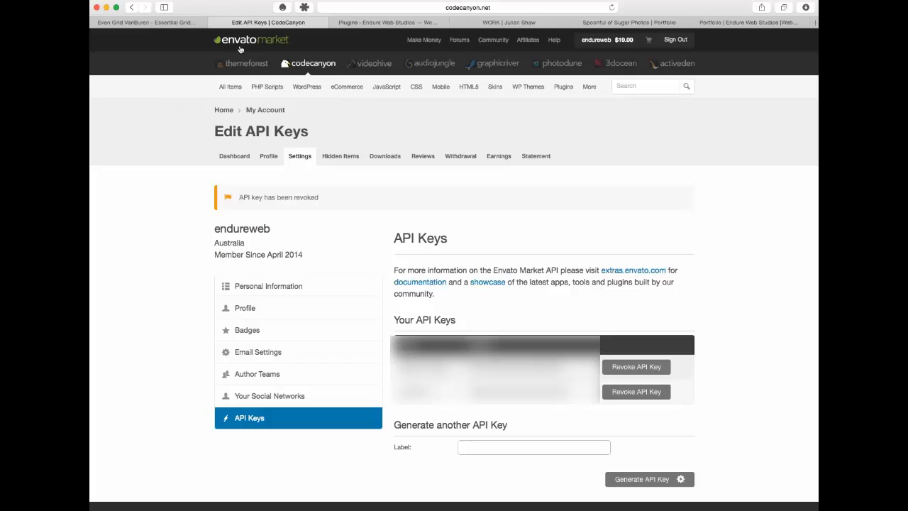
pyautogui.moveTo(169, 169)
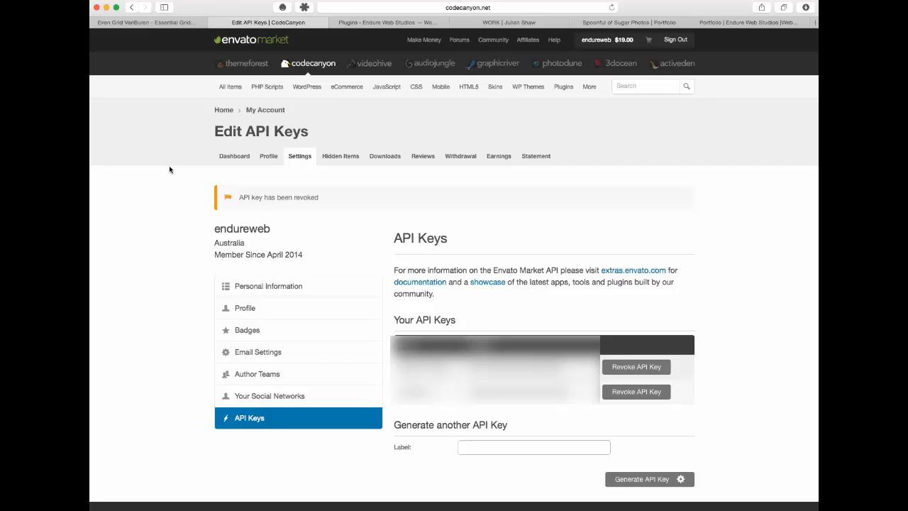
pyautogui.moveTo(170, 122)
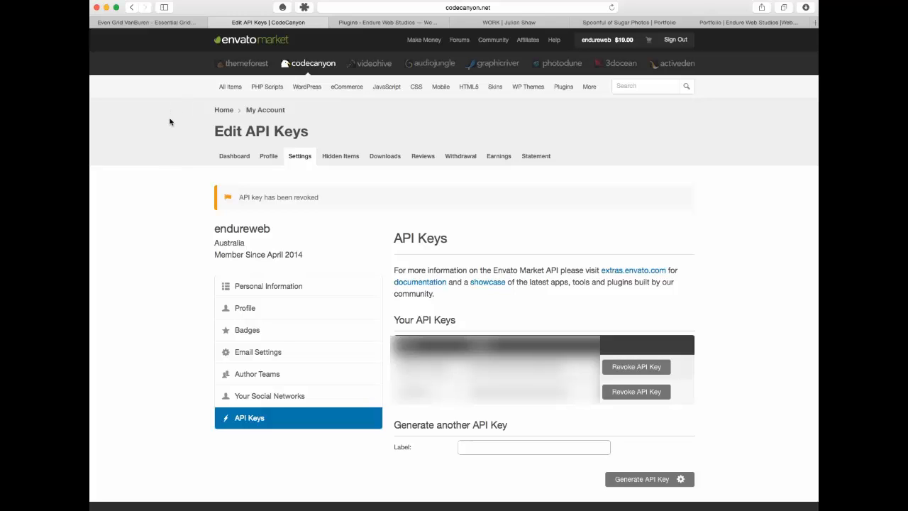
# After reviewing the CodeCanyon API keys, switch to the WordPress Add Plugins tab.
pyautogui.click(387, 22)
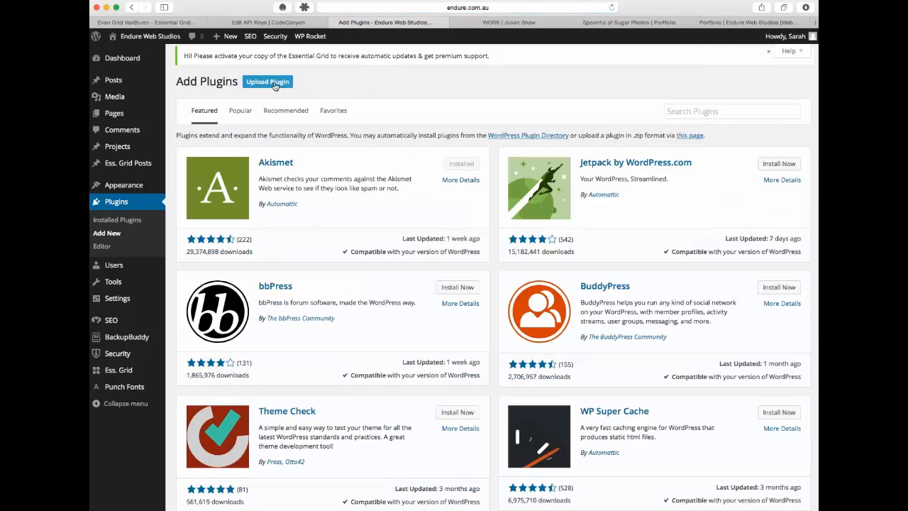
# Open the Upload Plugin form for installing a .zip file.
pyautogui.click(268, 82)
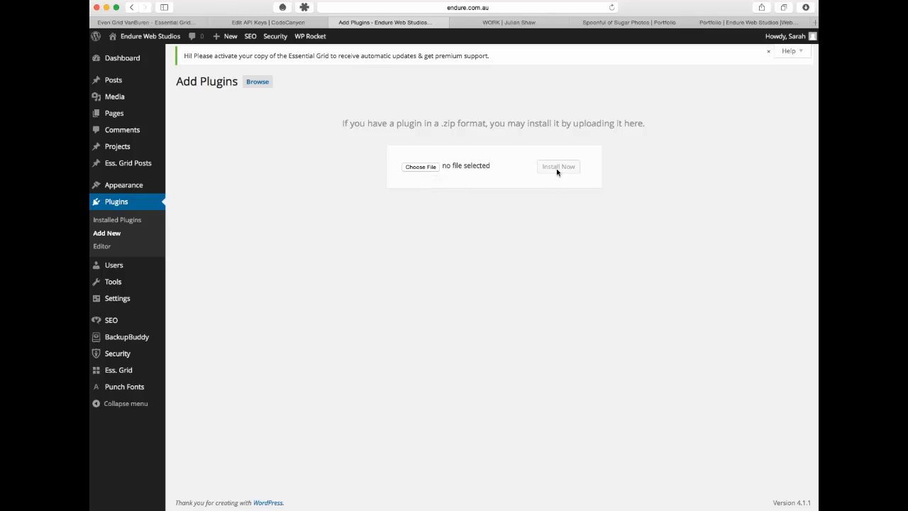
pyautogui.moveTo(223, 353)
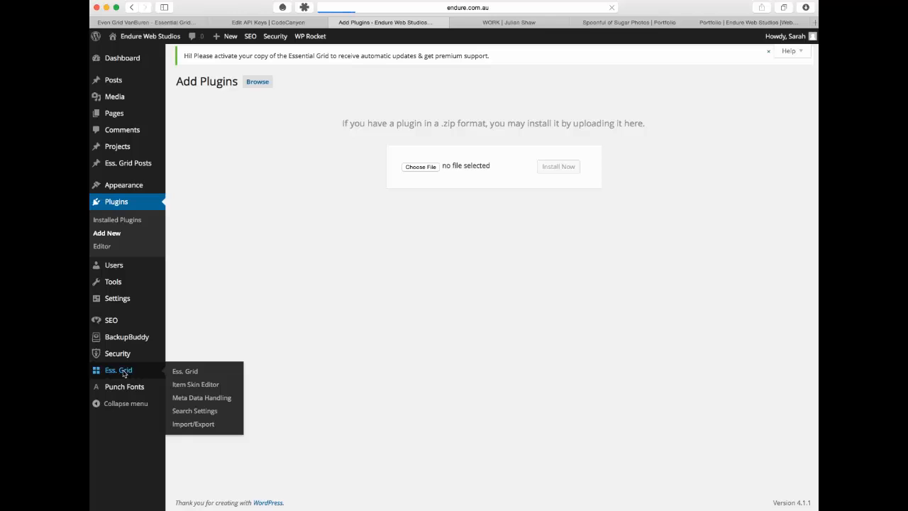
pyautogui.moveTo(408, 354)
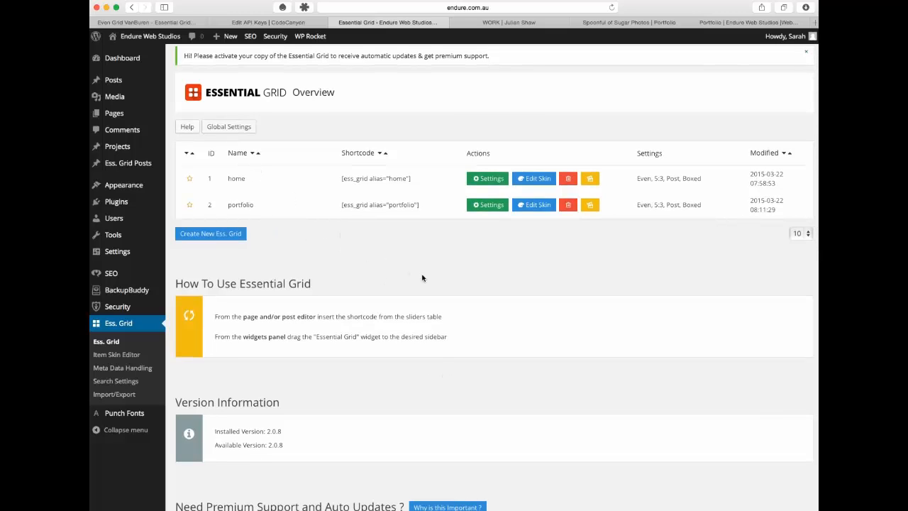
pyautogui.moveTo(433, 278)
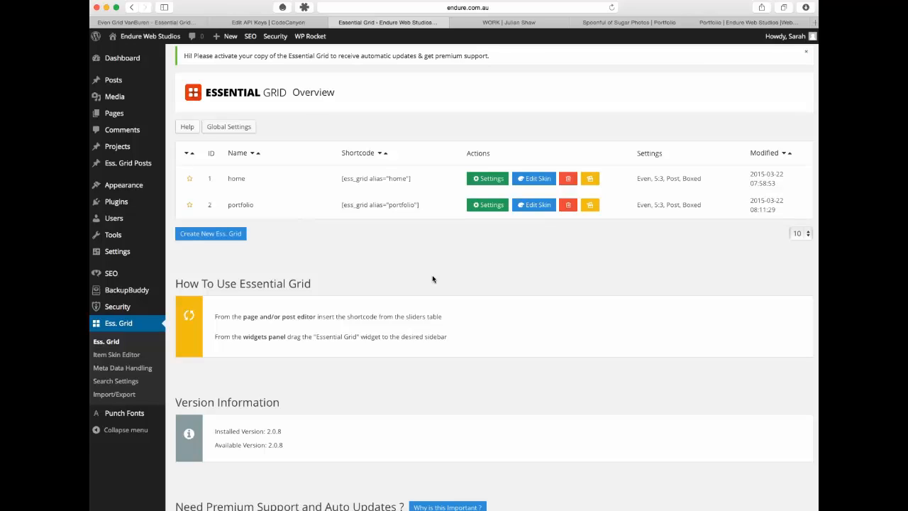
# Enter the Envato username and API key in Essential Grid's premium support form.
pyautogui.scroll(-3)
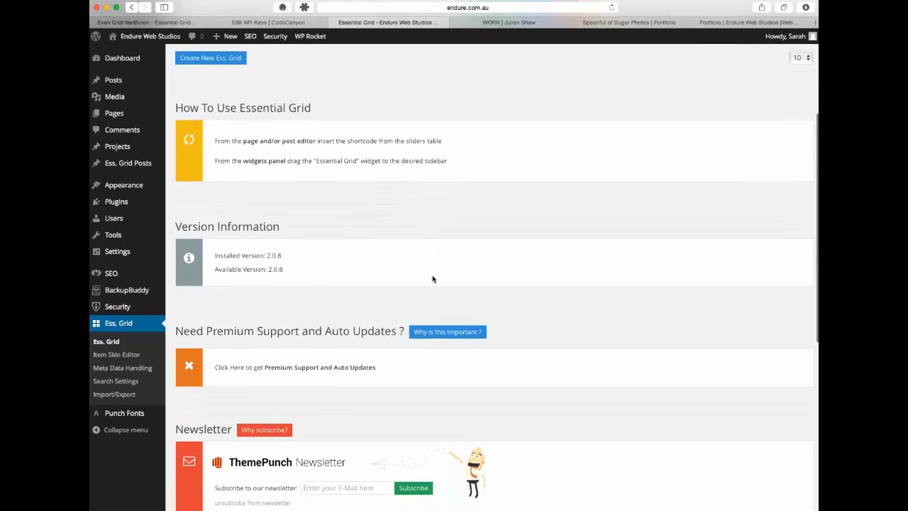
pyautogui.click(446, 332)
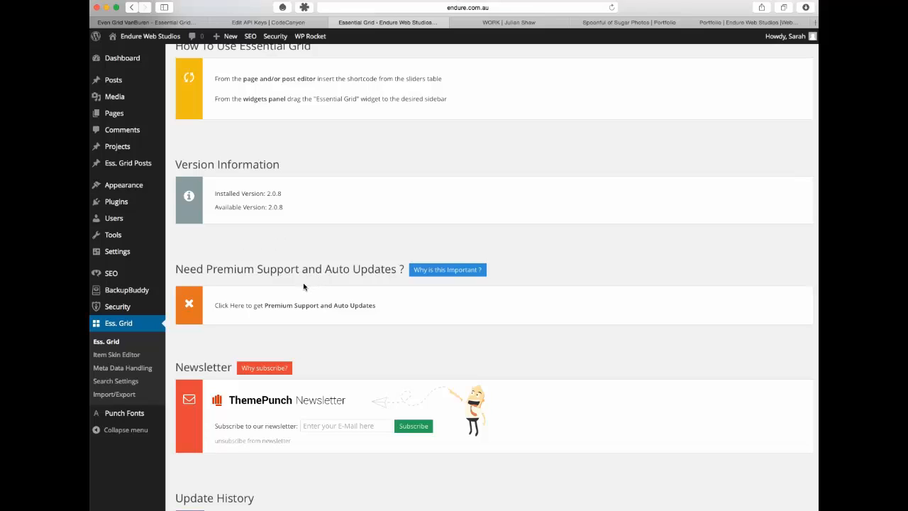
pyautogui.click(294, 305)
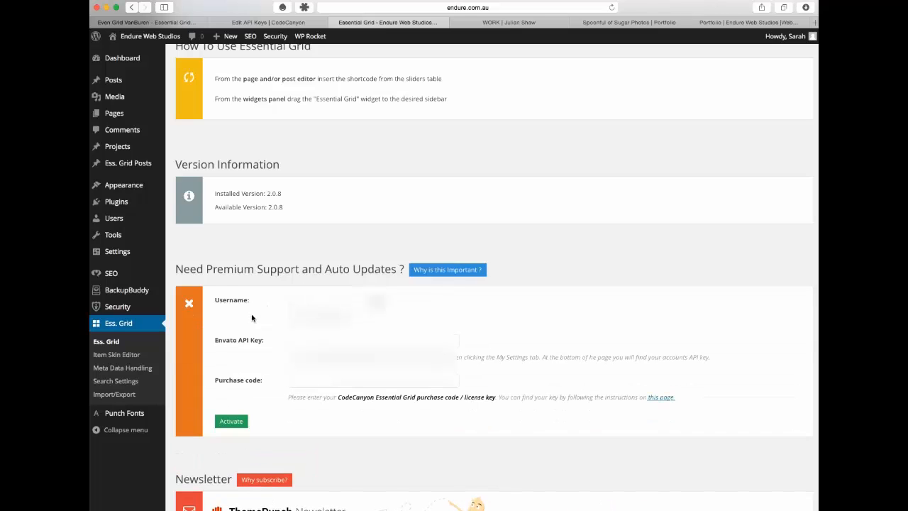
pyautogui.moveTo(254, 383)
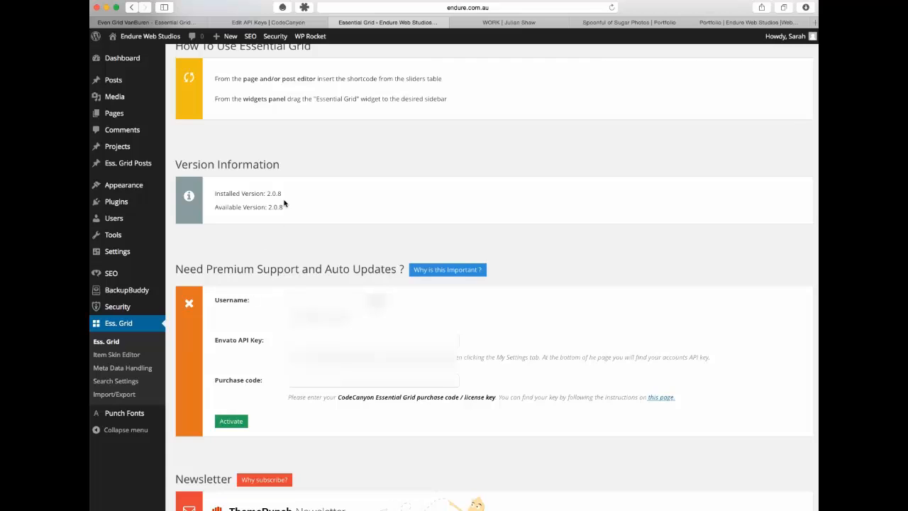
pyautogui.moveTo(295, 109)
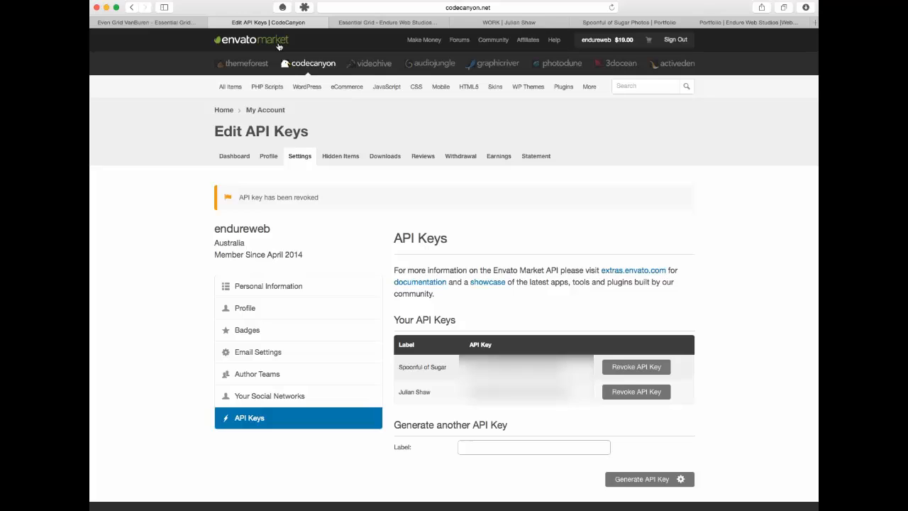
pyautogui.click(603, 39)
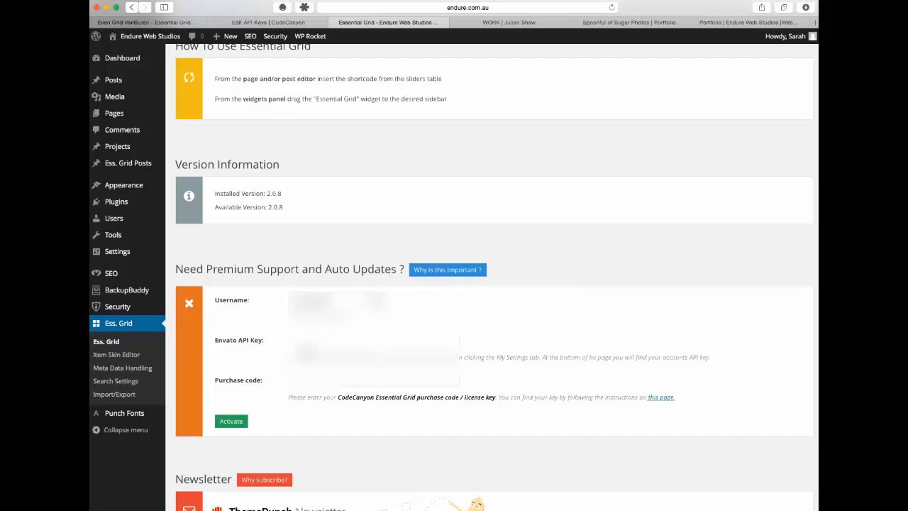
pyautogui.moveTo(261, 333)
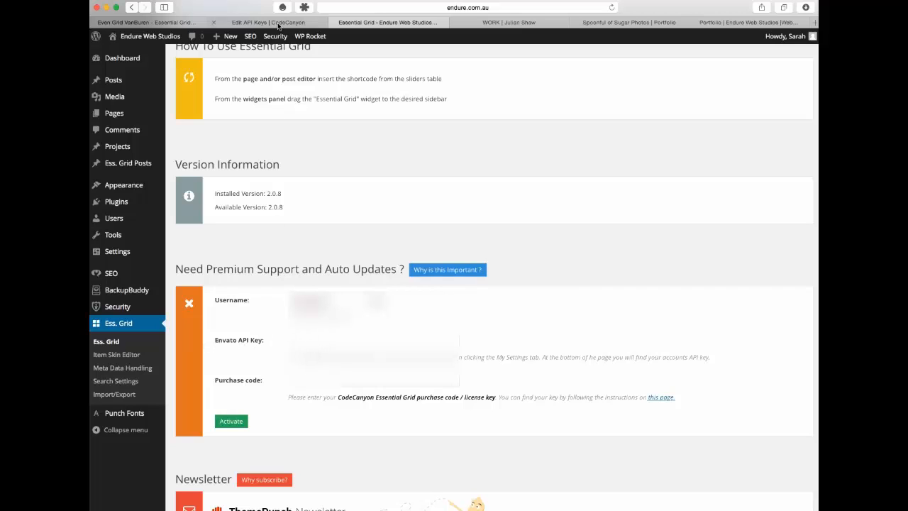
# Go to CodeCanyon account Settings, API Keys, and focus the new key's Label field.
pyautogui.click(264, 22)
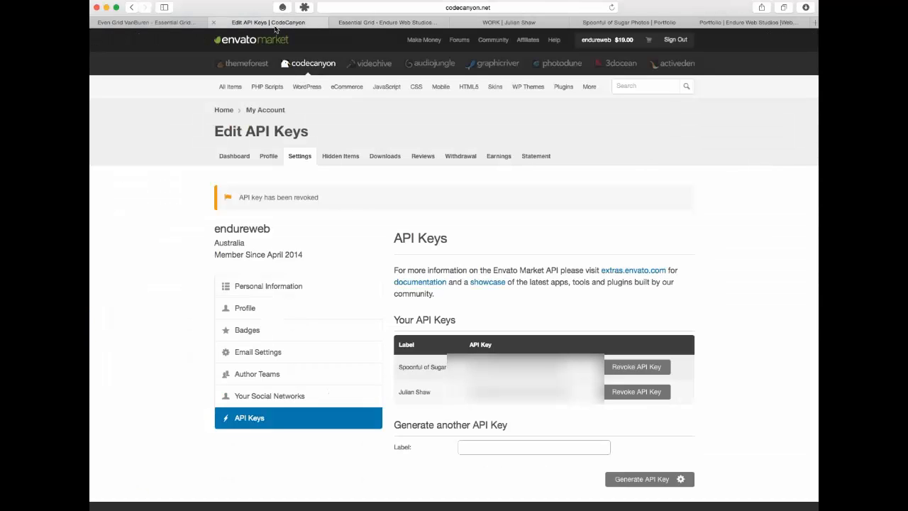
pyautogui.click(603, 39)
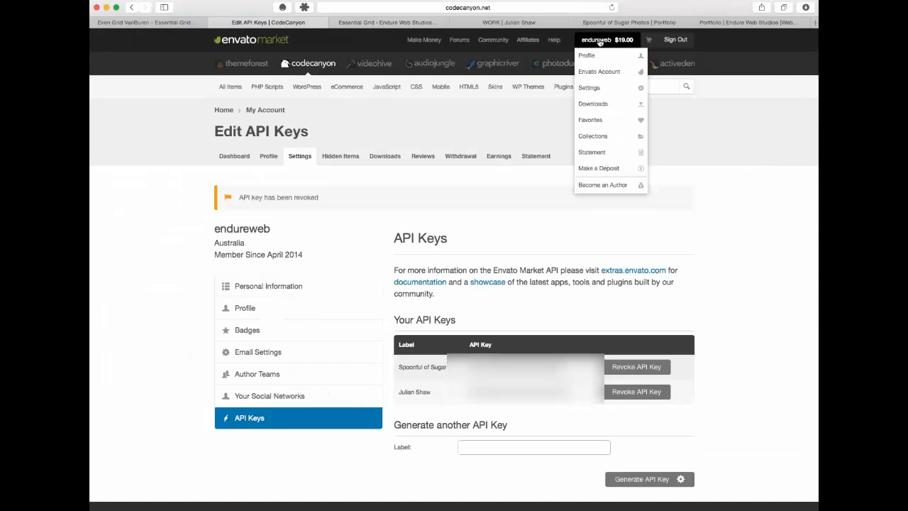
pyautogui.moveTo(597, 87)
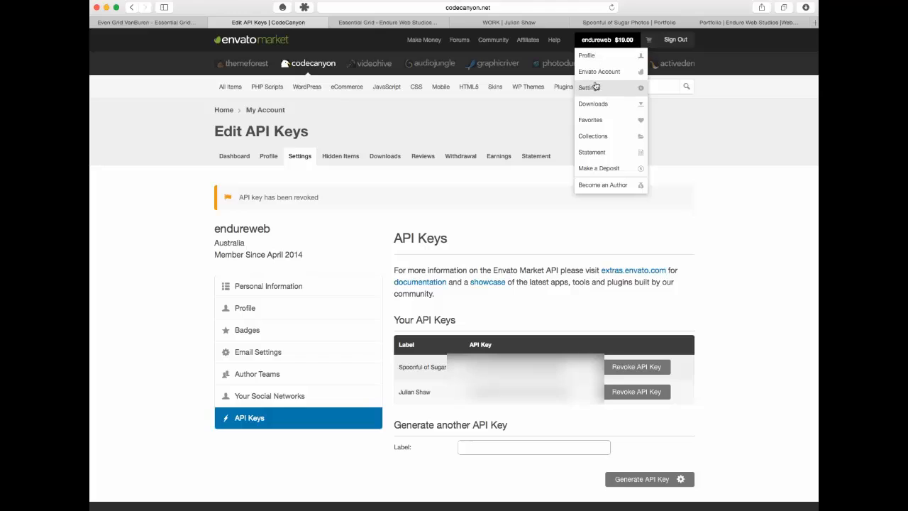
pyautogui.click(203, 155)
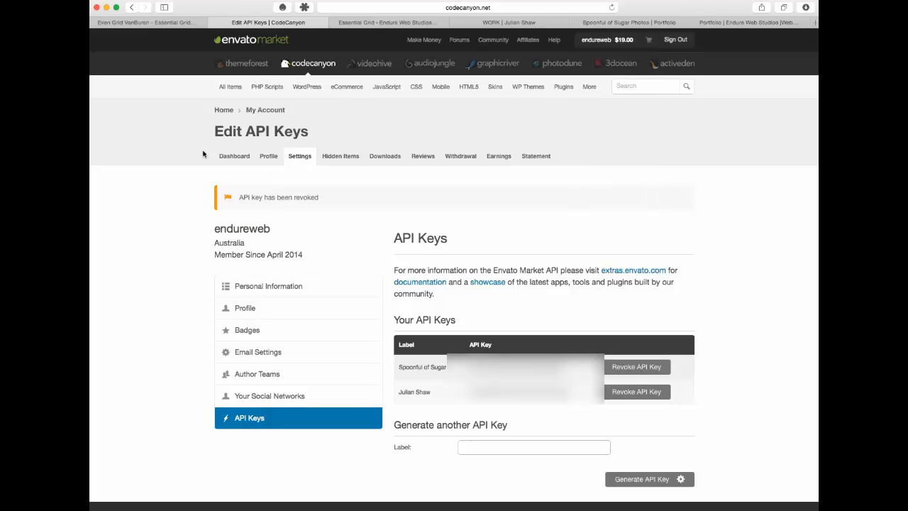
pyautogui.moveTo(287, 286)
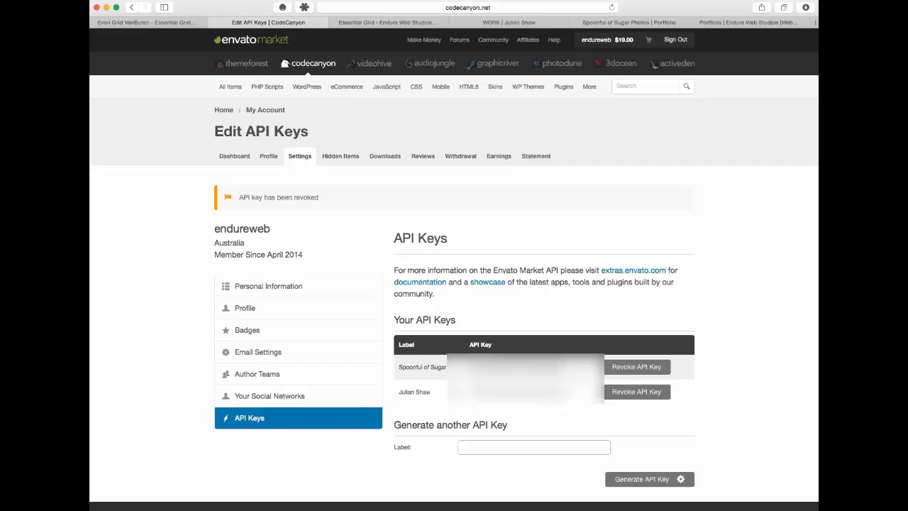
pyautogui.click(534, 447)
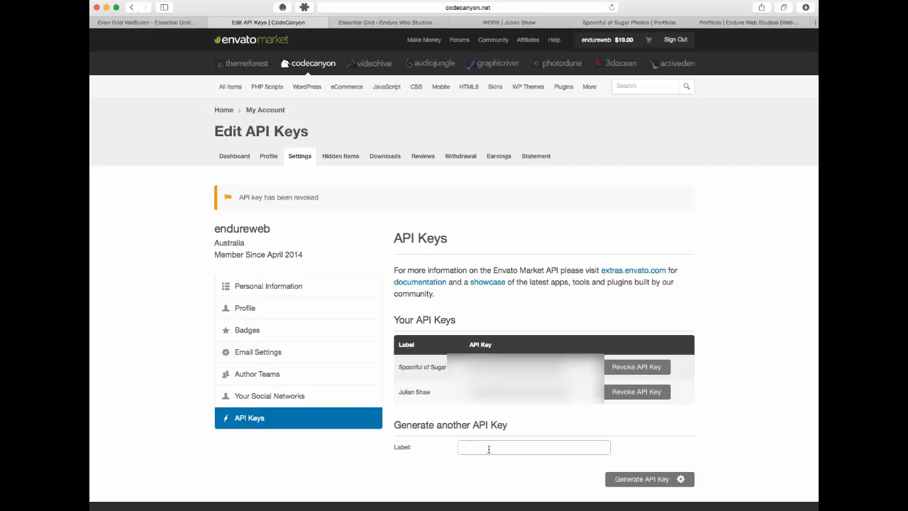
# Generate an API key labelled 'Endure Web Studios', then return to the Essential Grid tab.
pyautogui.write('Endure Web Studios')
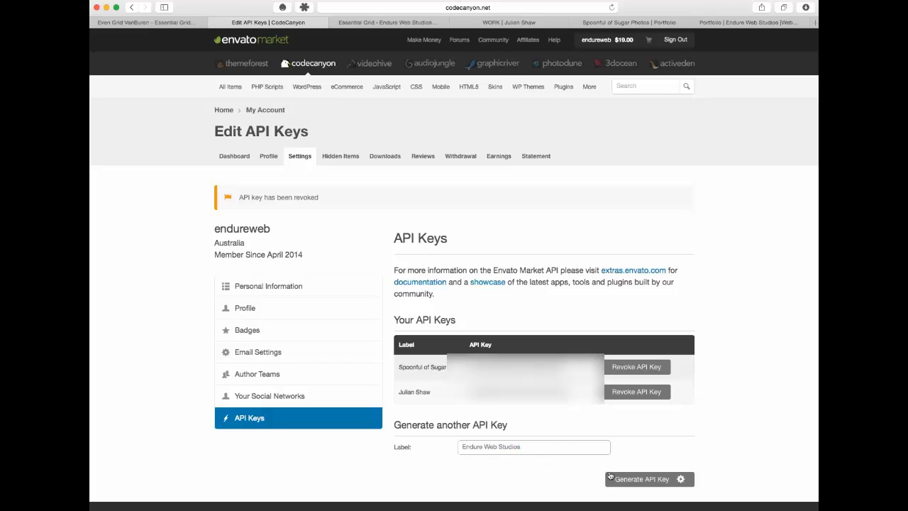
pyautogui.click(648, 479)
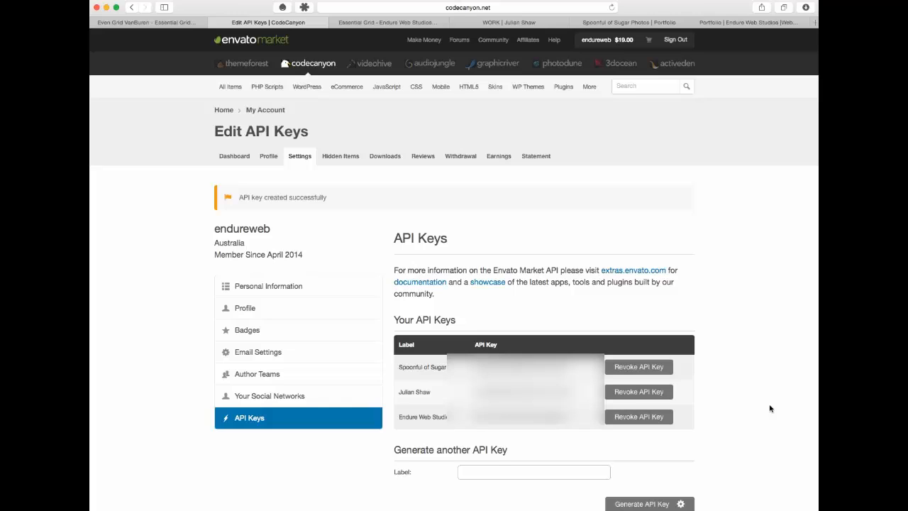
pyautogui.moveTo(638, 417)
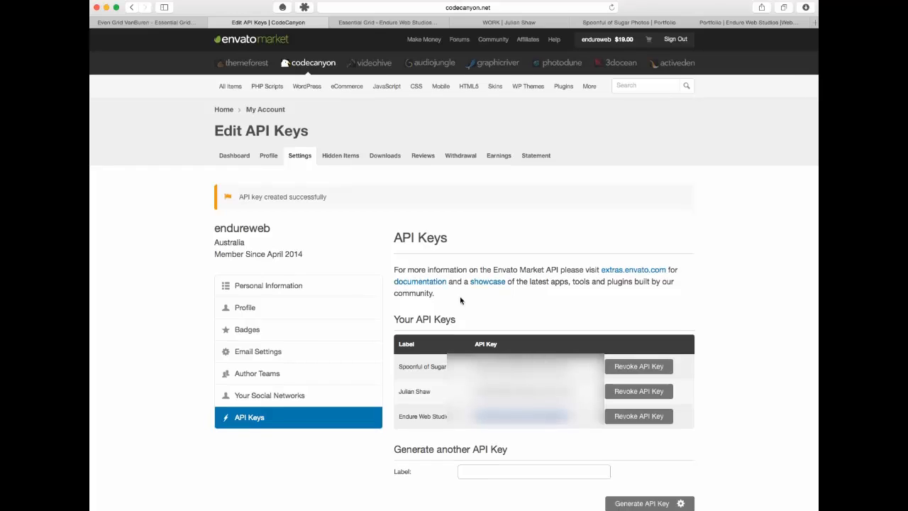
pyautogui.click(142, 22)
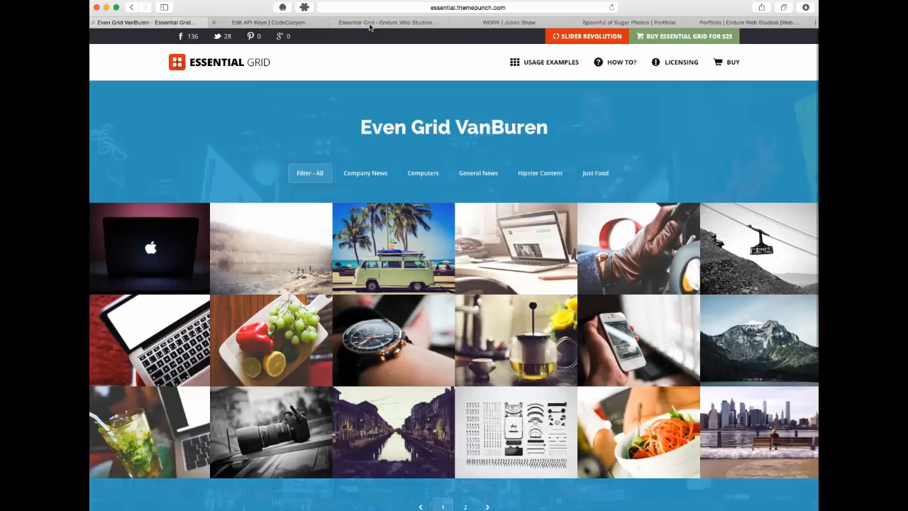
# Copy the purchase code from the CodeCanyon confirmation email into Essential Grid's Purchase code field.
pyautogui.click(386, 22)
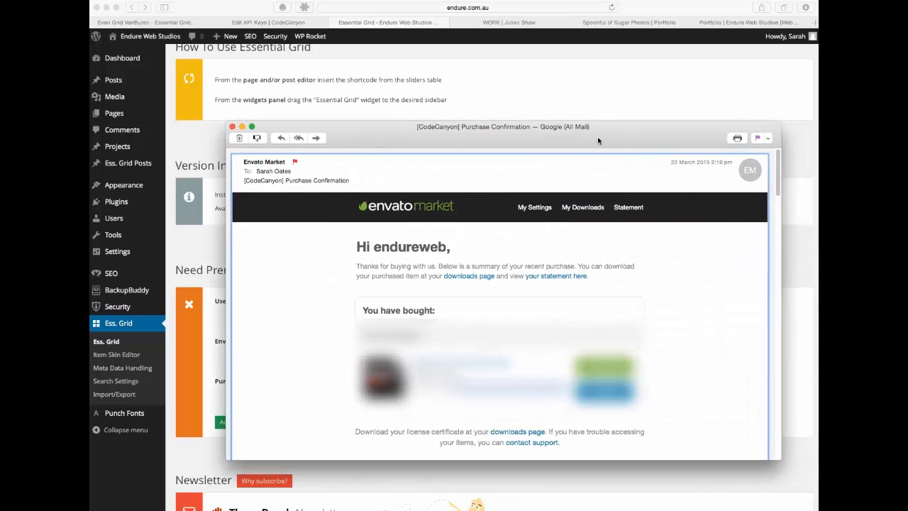
pyautogui.scroll(-3)
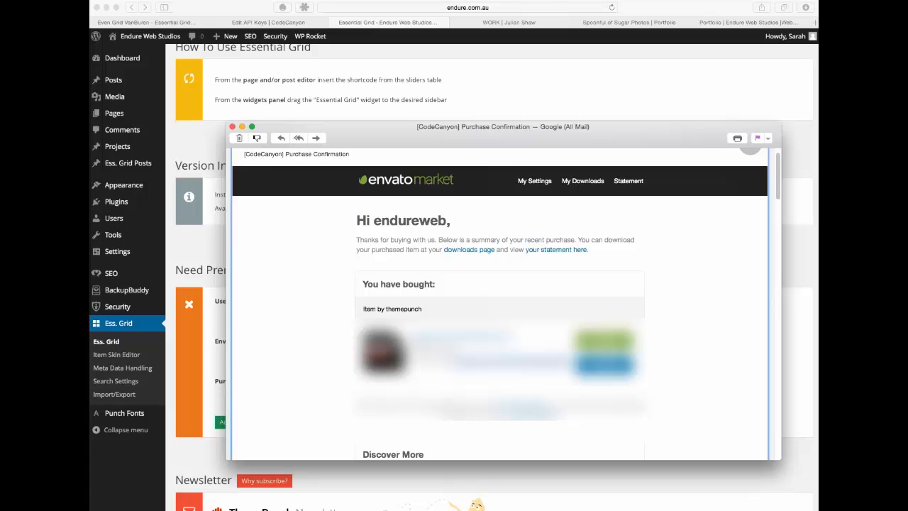
pyautogui.click(232, 126)
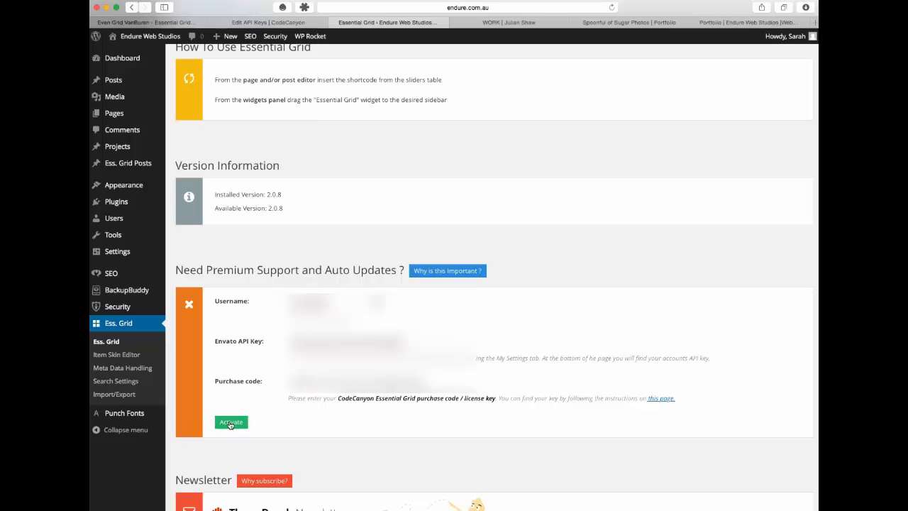
# Activate Essential Grid premium support and scroll to see the green registered state.
pyautogui.click(231, 422)
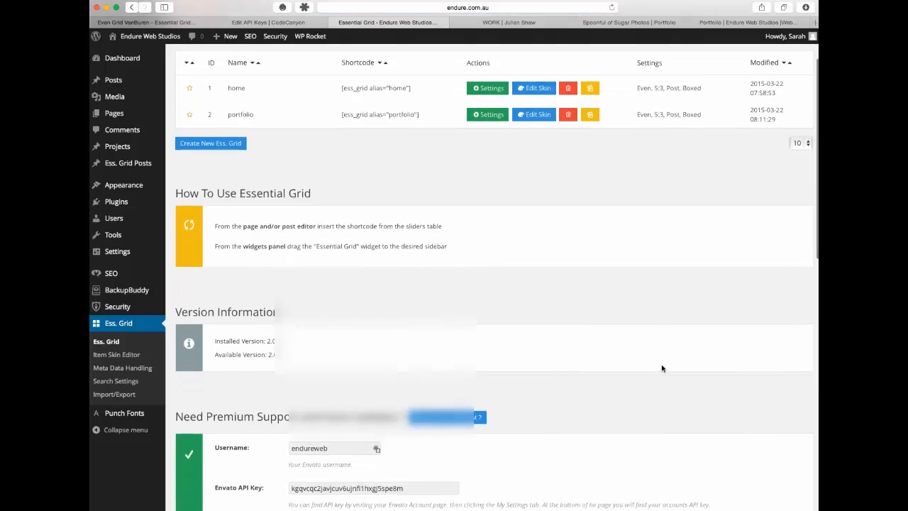
pyautogui.scroll(-3)
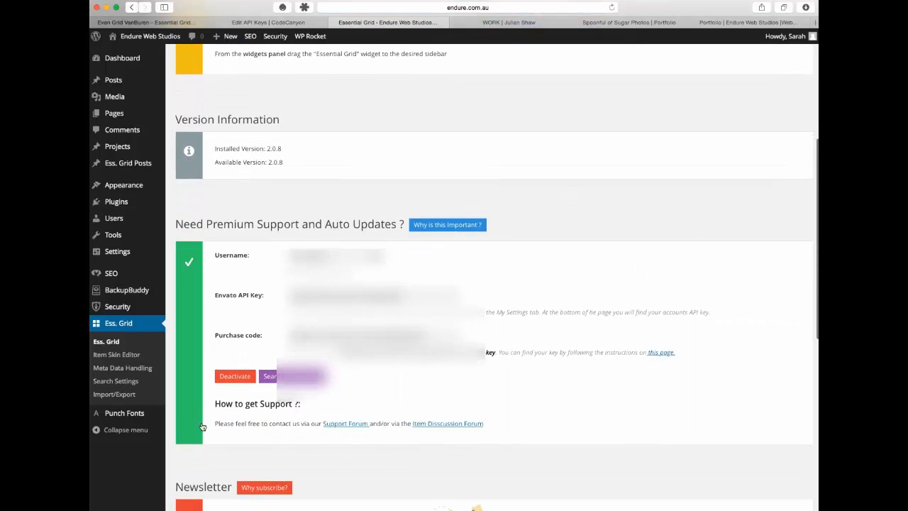
pyautogui.moveTo(288, 439)
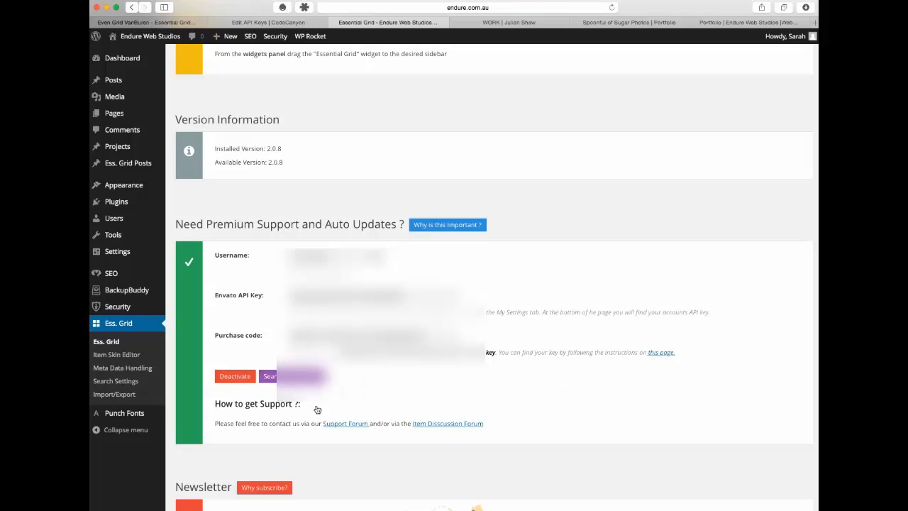
pyautogui.moveTo(116, 201)
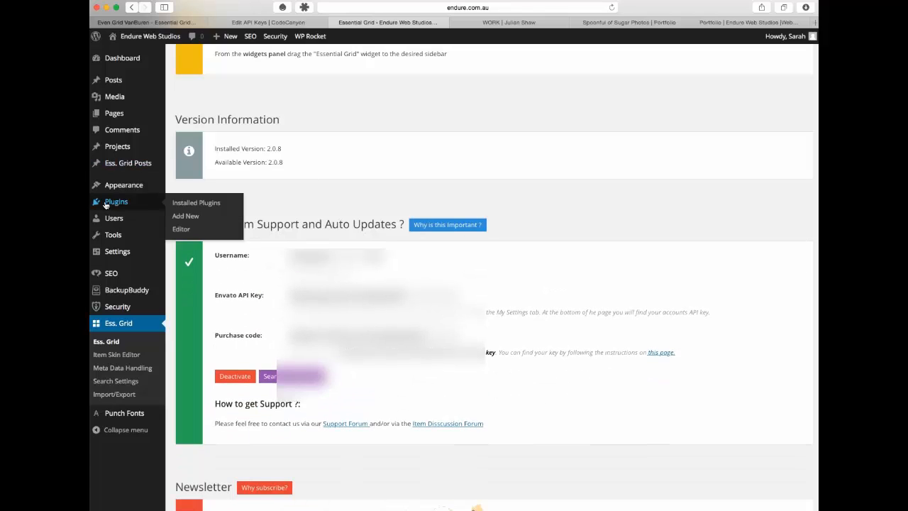
pyautogui.moveTo(622, 387)
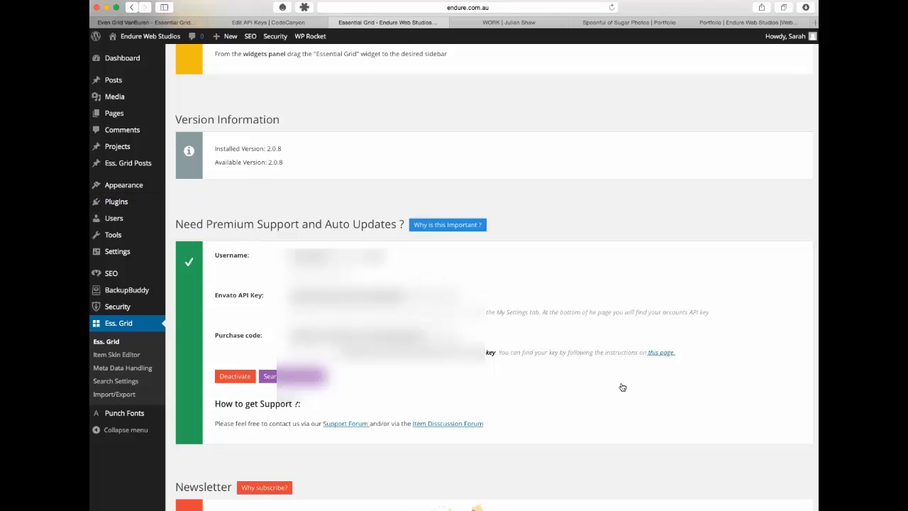
pyautogui.moveTo(600, 409)
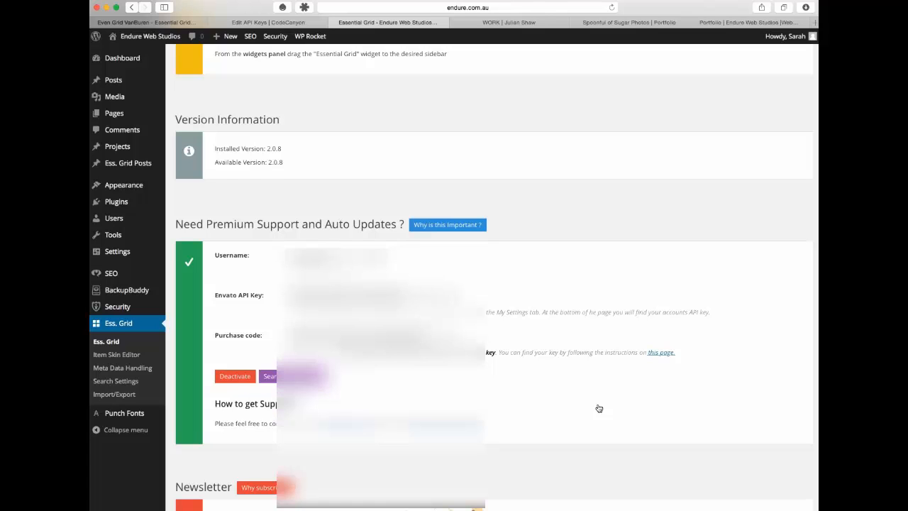
pyautogui.scroll(3)
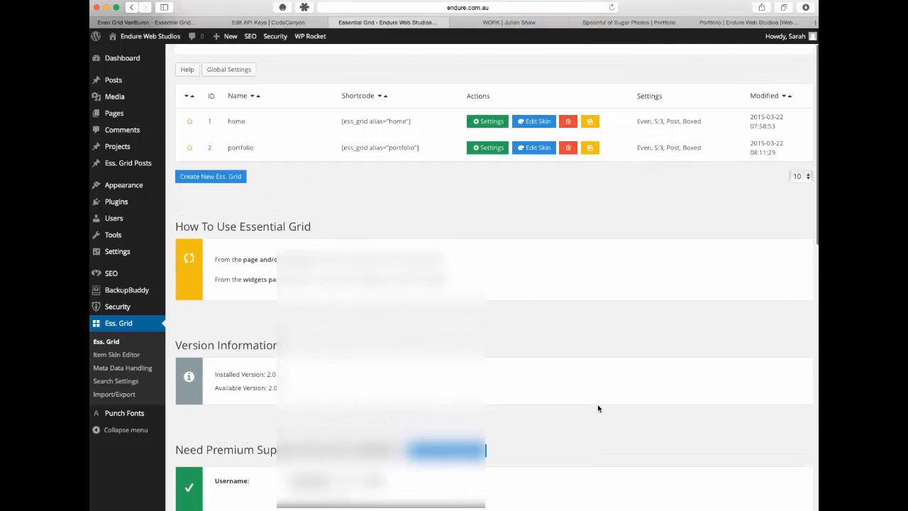
pyautogui.scroll(-3)
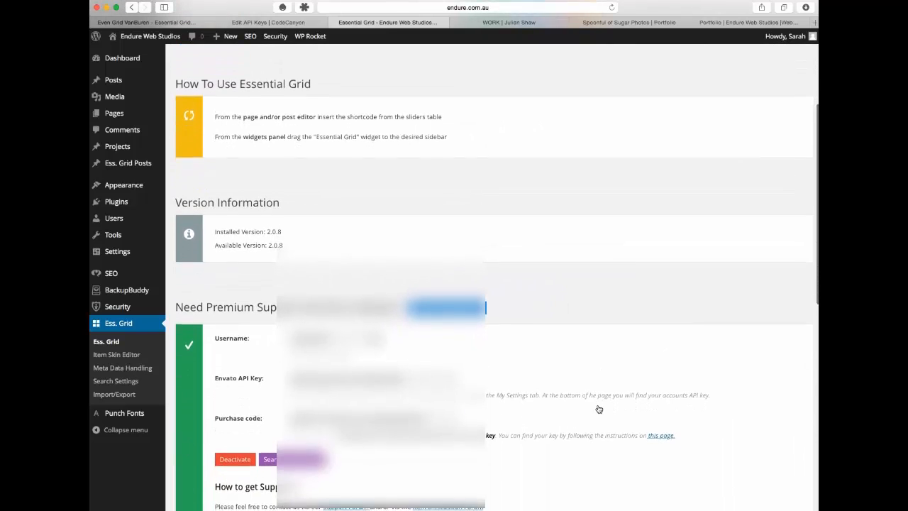
pyautogui.scroll(-3)
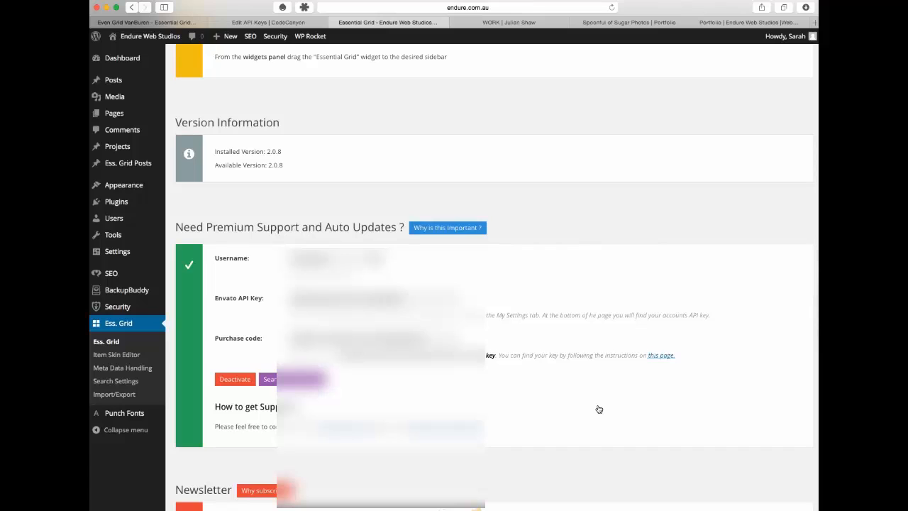